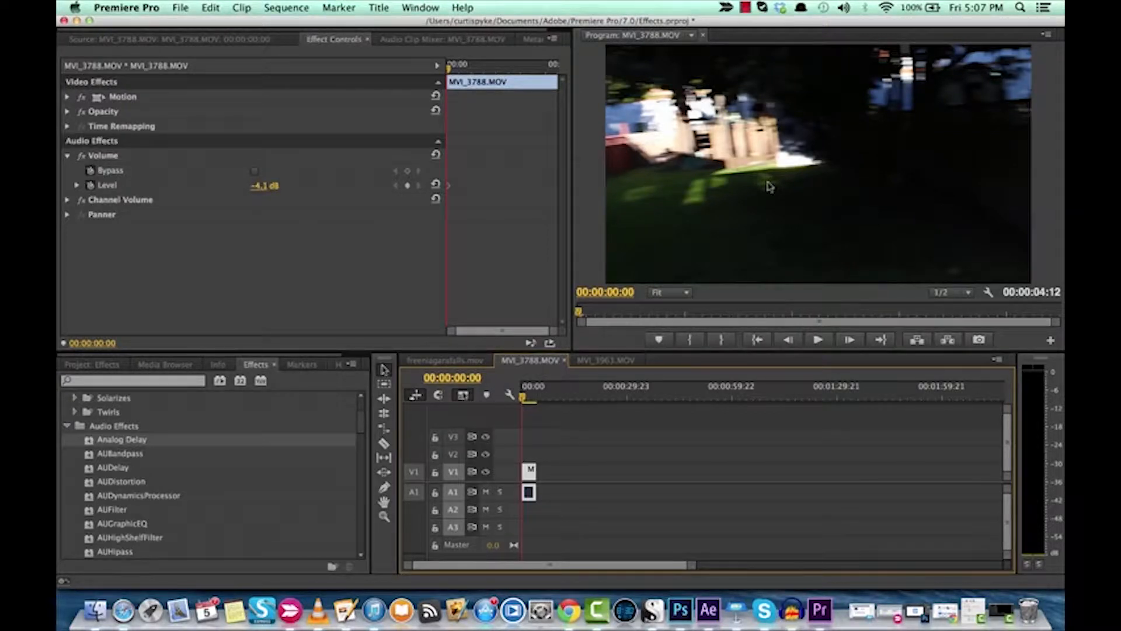
mouse_move(667, 226)
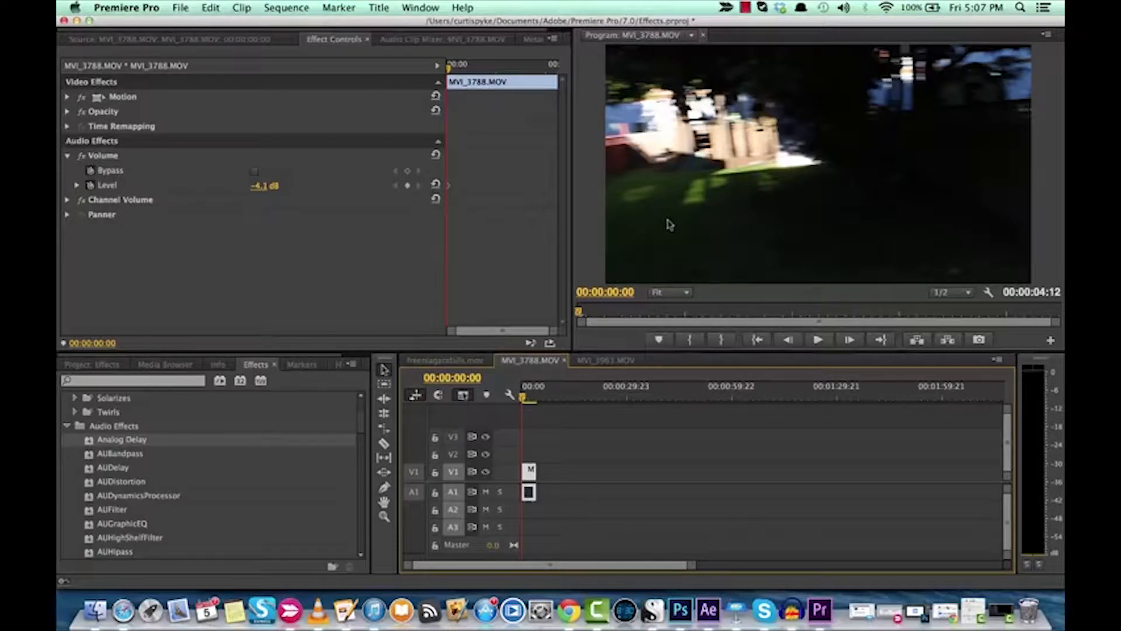
mouse_move(604, 229)
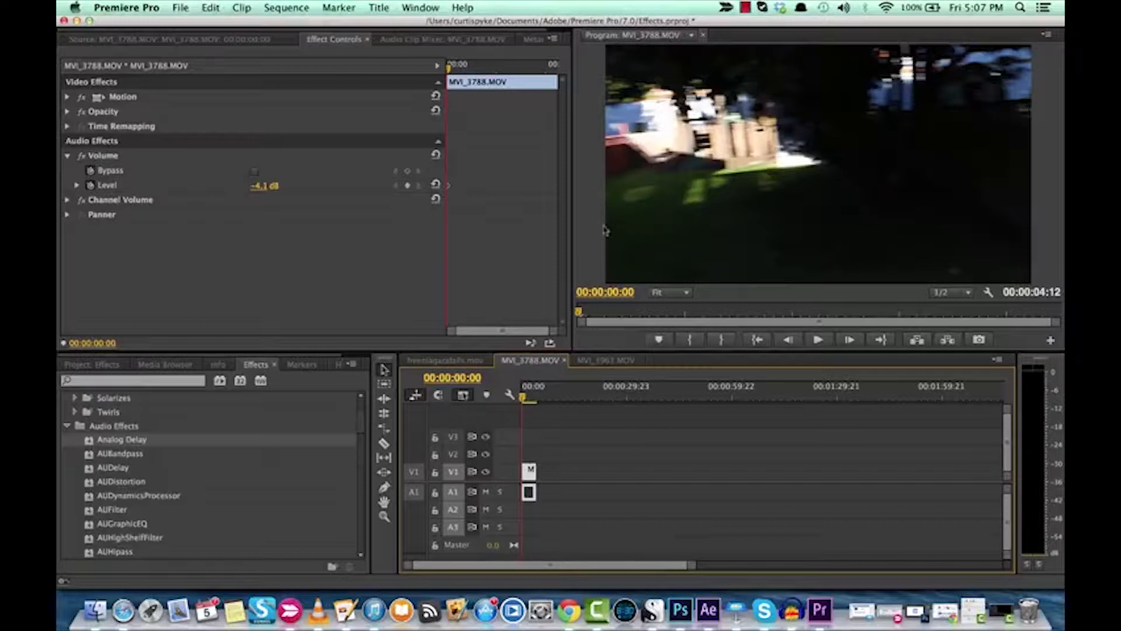
mouse_move(354, 228)
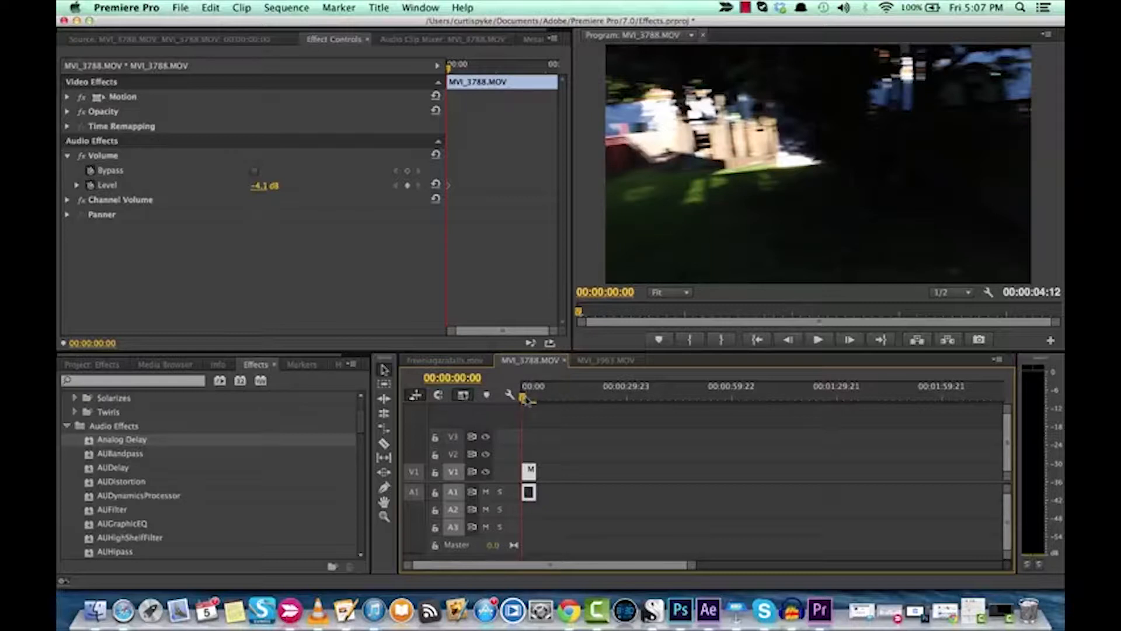
Play the dog-barking clip to hear it, then stop playback
left_click(818, 340)
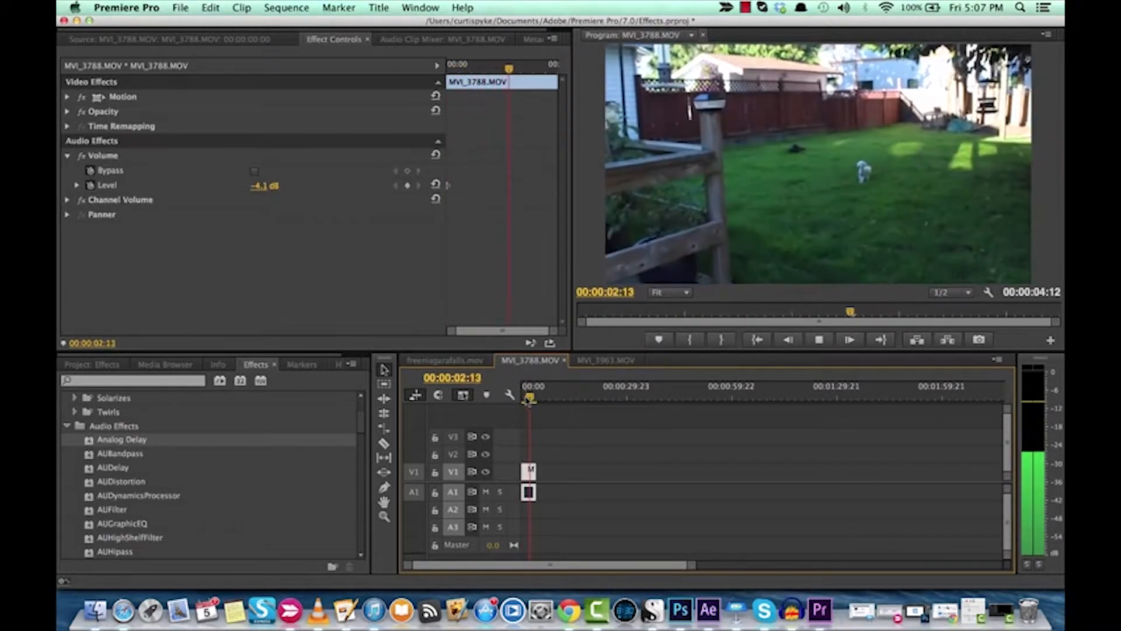
left_click(849, 340)
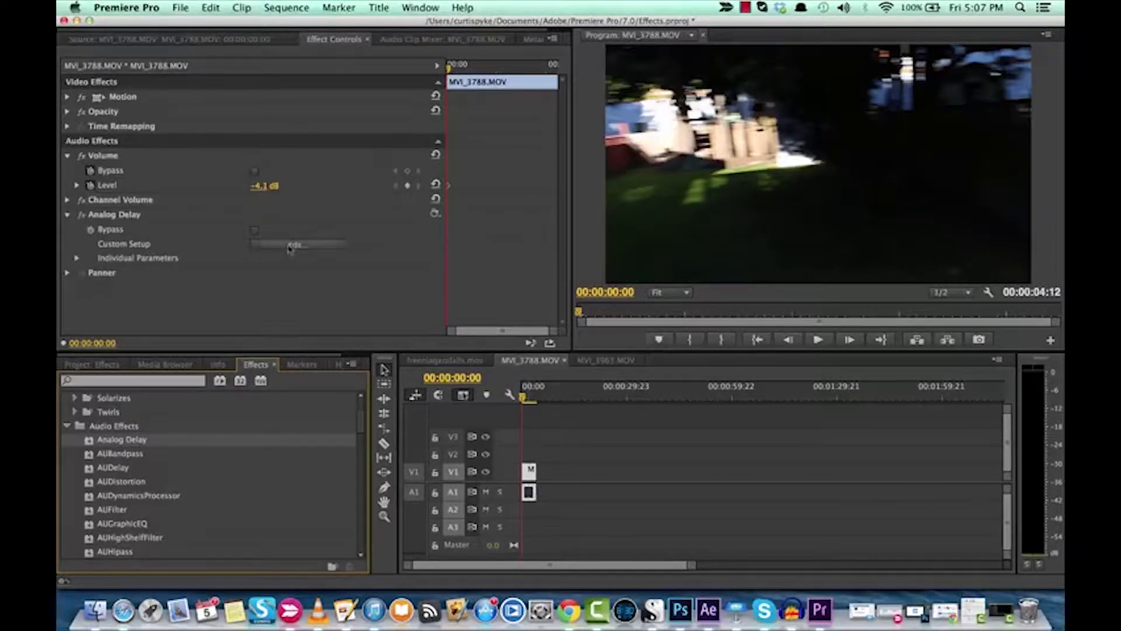
Play the clip with the delay, then bring up the Analog Delay's Custom Setup editor
left_click(817, 340)
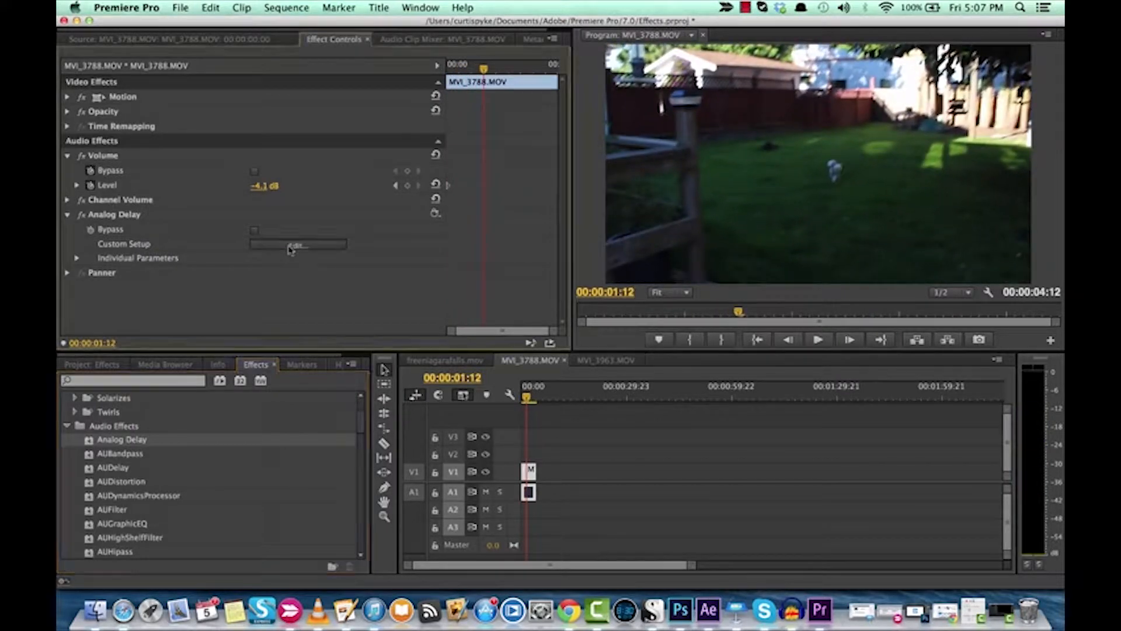
left_click(295, 244)
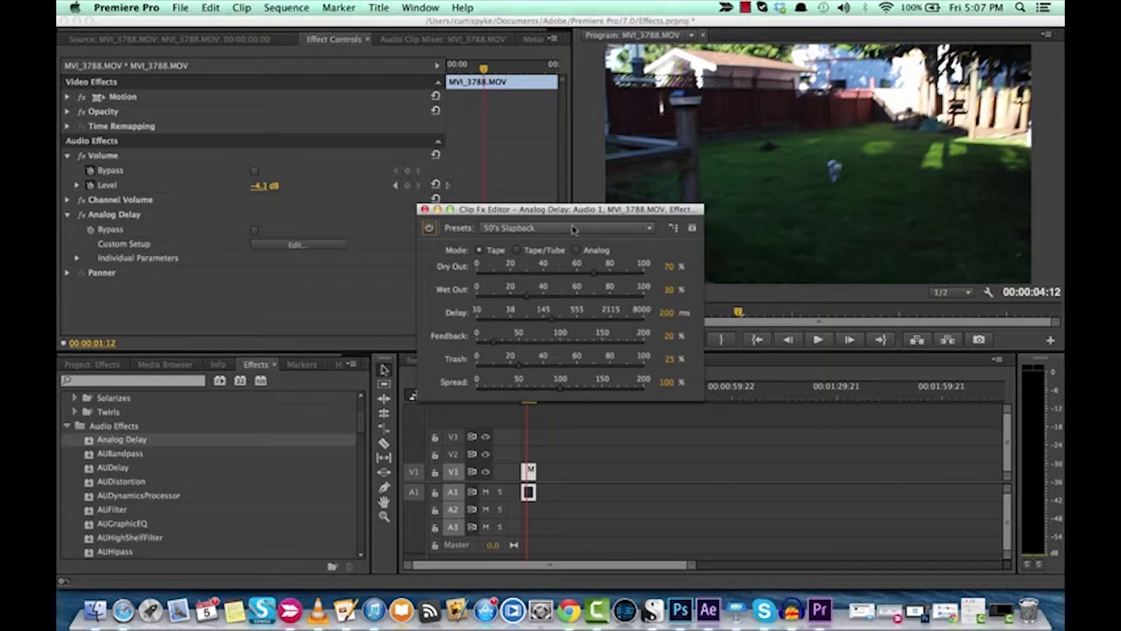
Browse the Analog Delay presets list in the Clip Fx Editor, with 50's Slapback still current
left_click(565, 228)
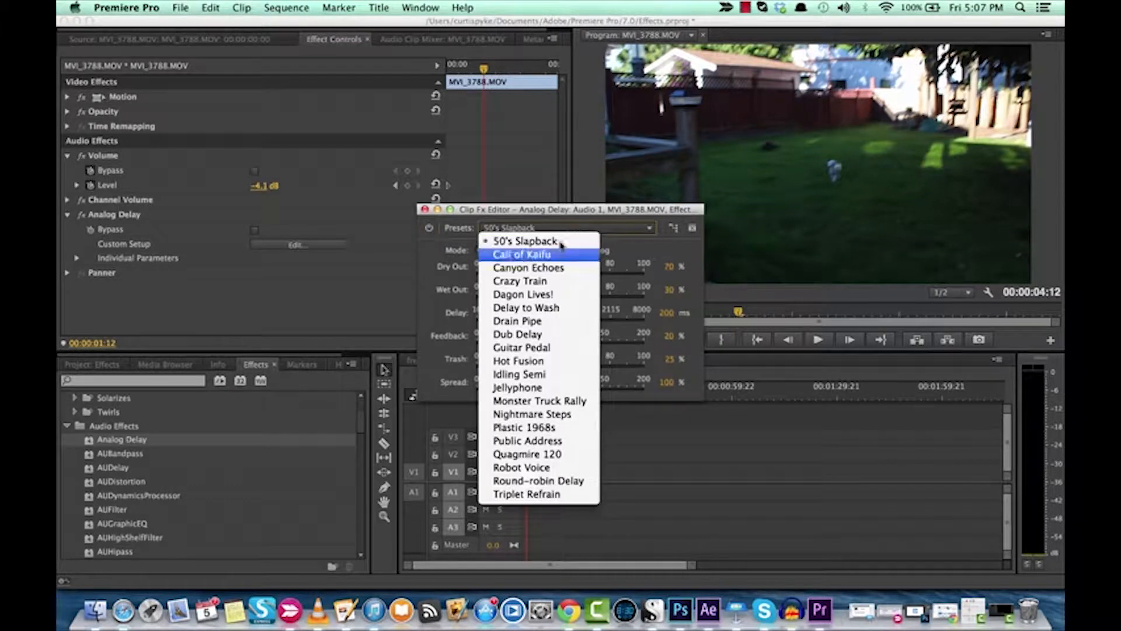
left_click(525, 241)
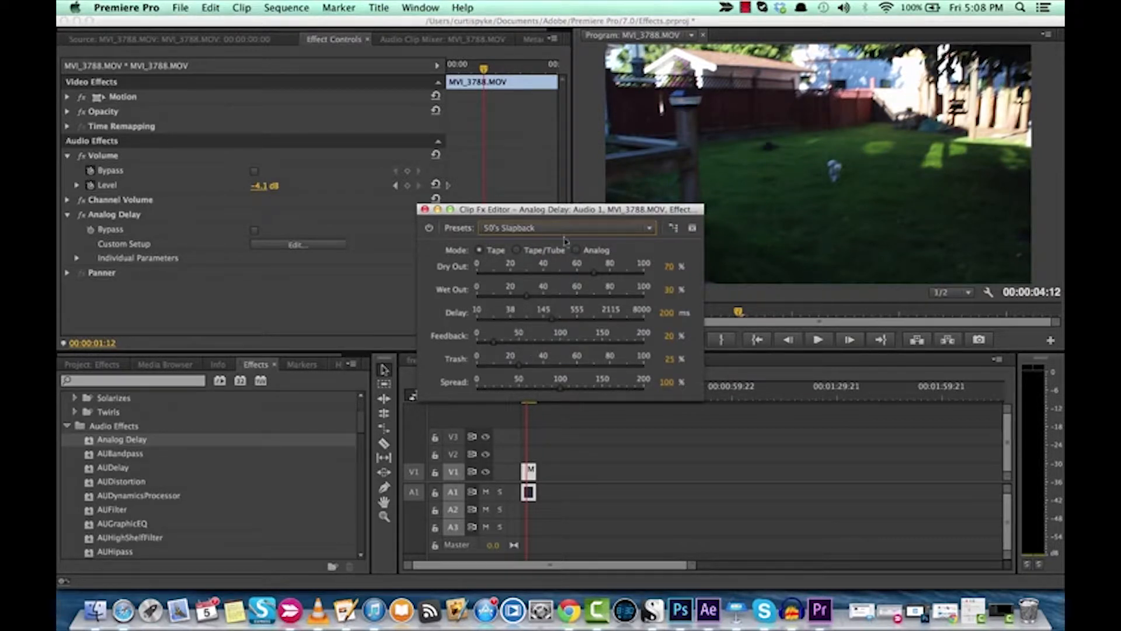
left_click(569, 228)
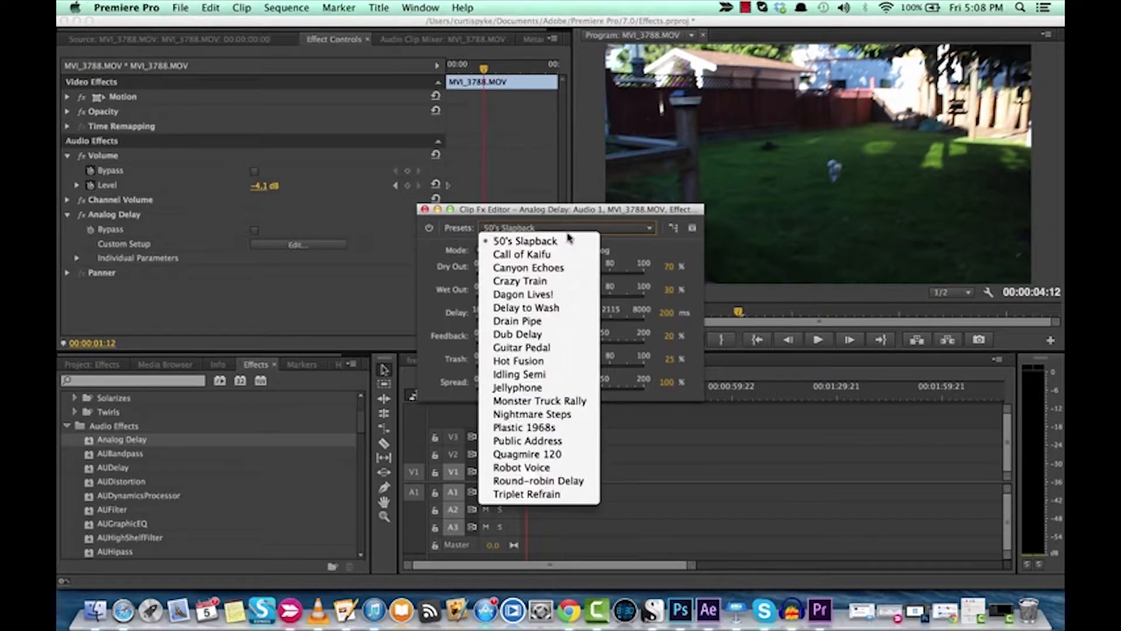
mouse_move(572, 229)
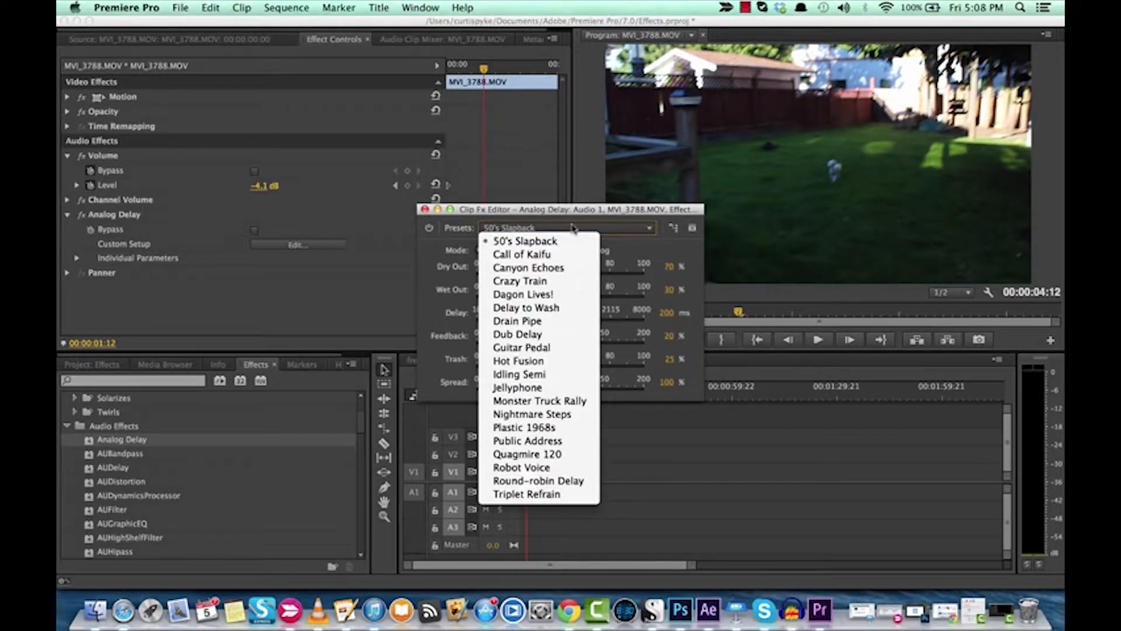
mouse_move(569, 229)
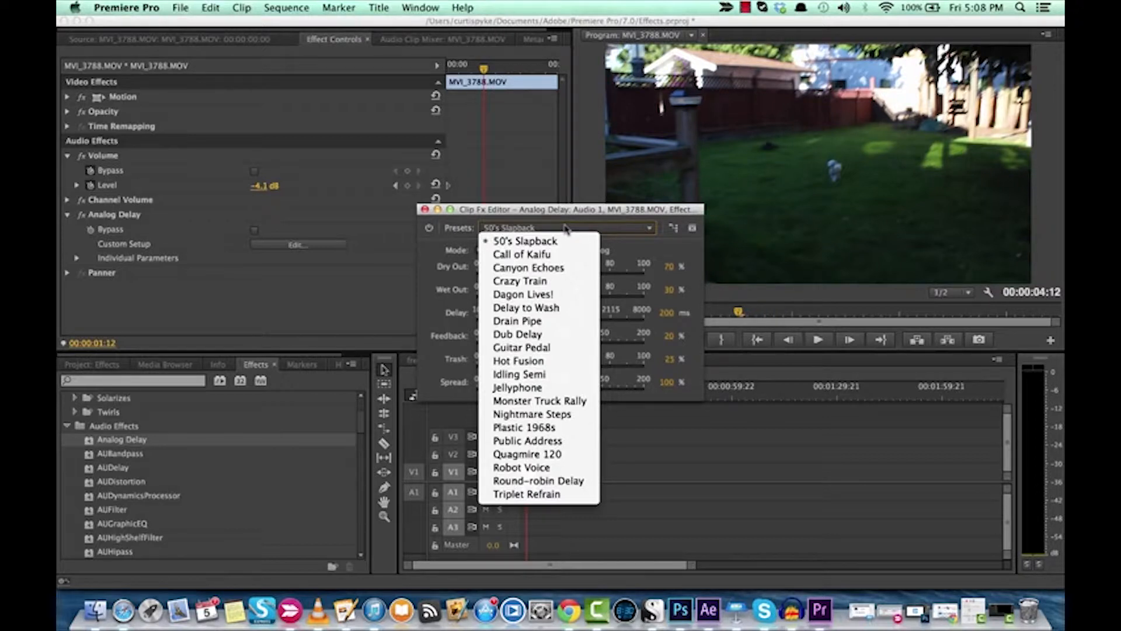
mouse_move(522, 254)
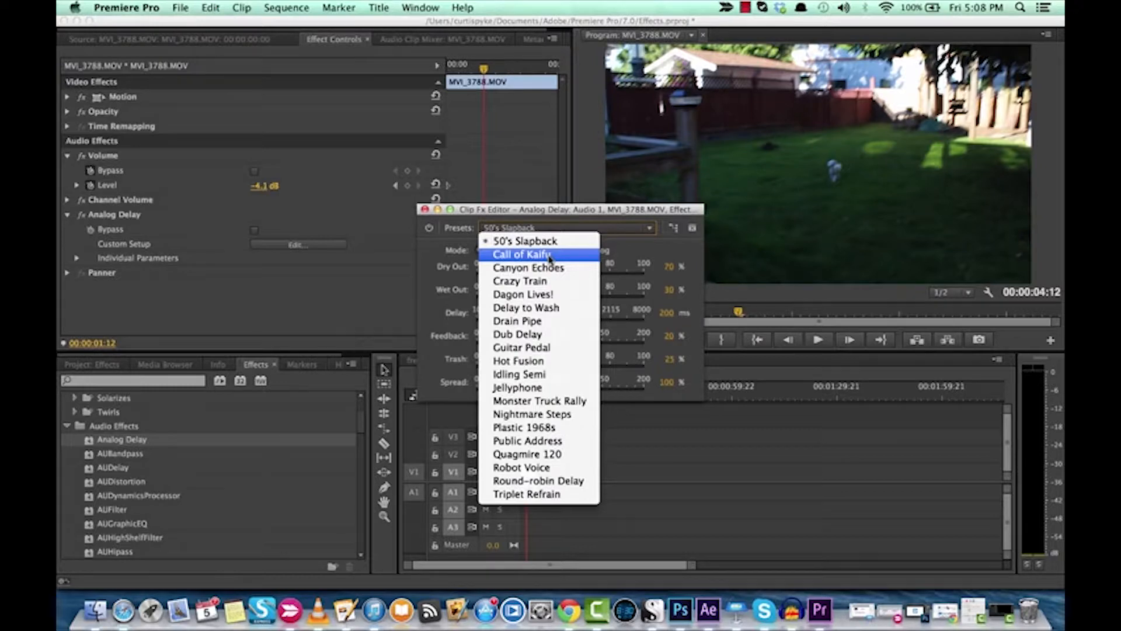
Apply the Call of Kaifu delay preset and audition it on the clip
left_click(521, 254)
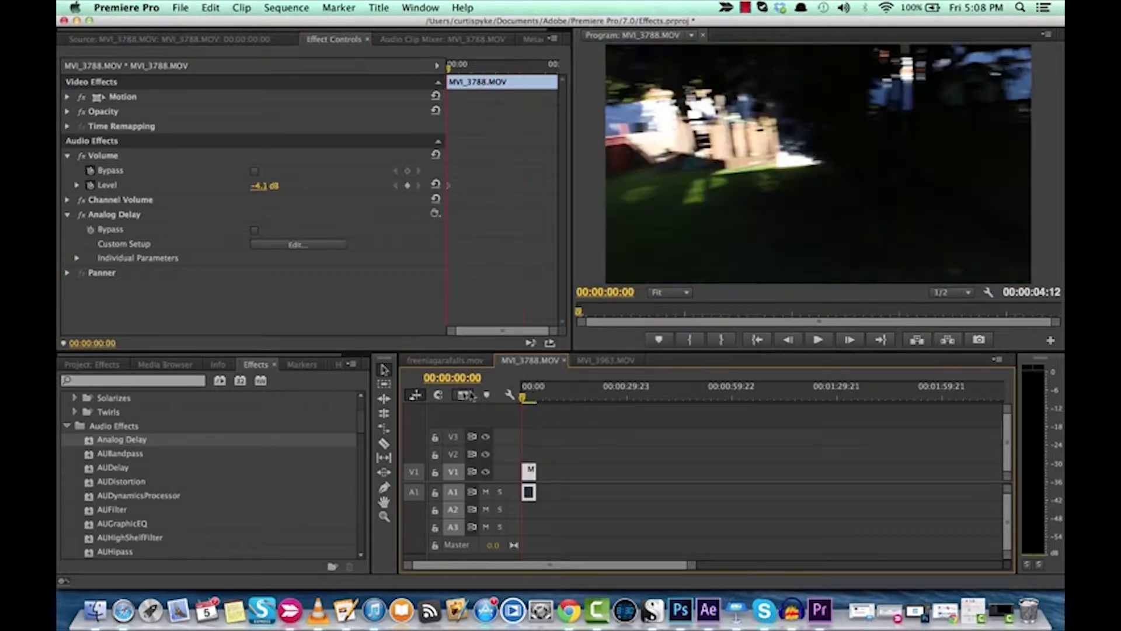
left_click(818, 340)
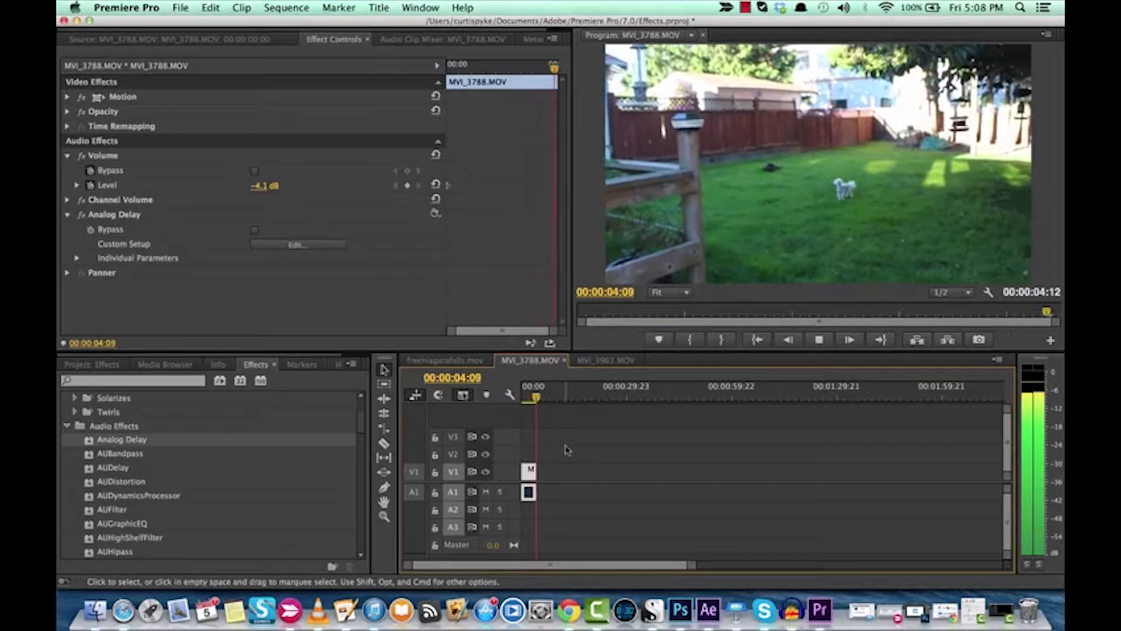
left_click(849, 340)
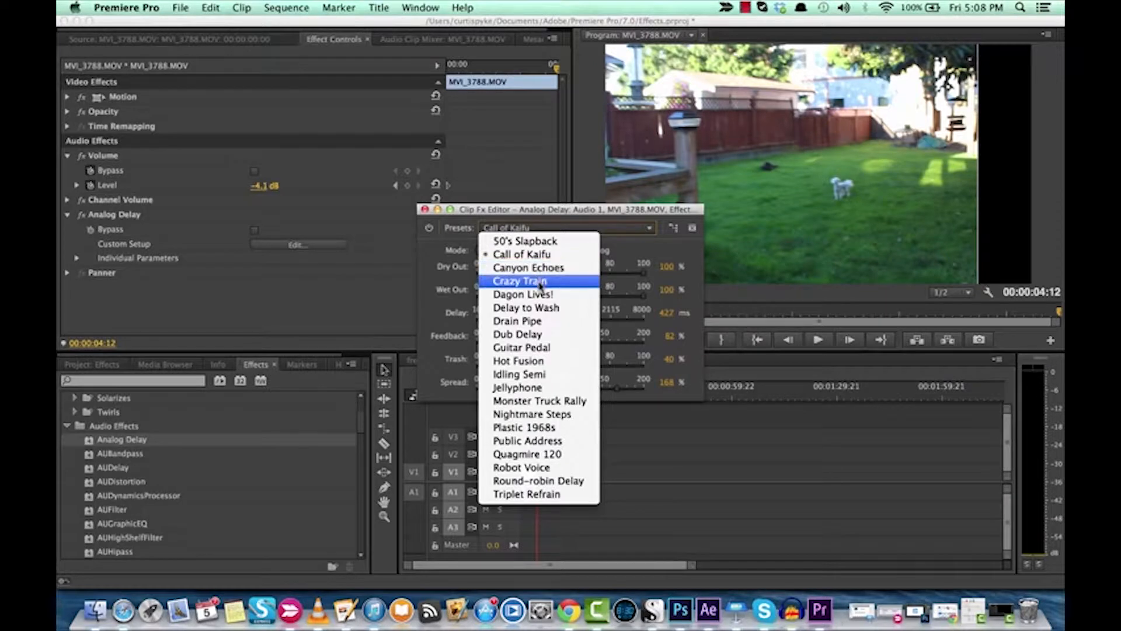
mouse_move(524, 295)
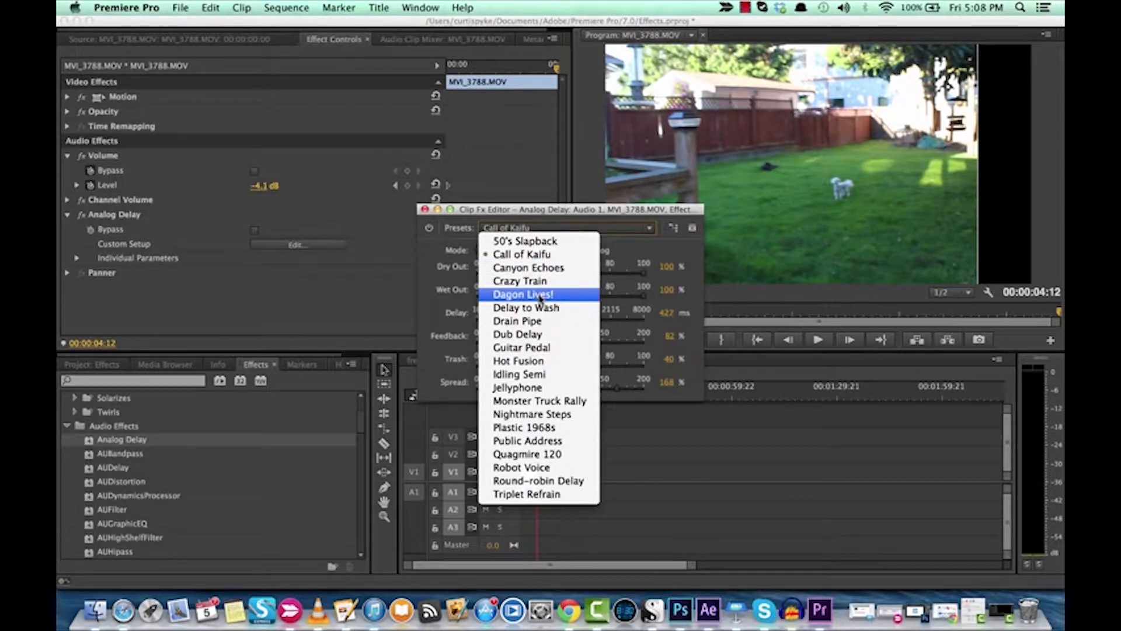
Apply the Dagon Lives! delay preset, audition it, then switch to Dub Delay
left_click(523, 295)
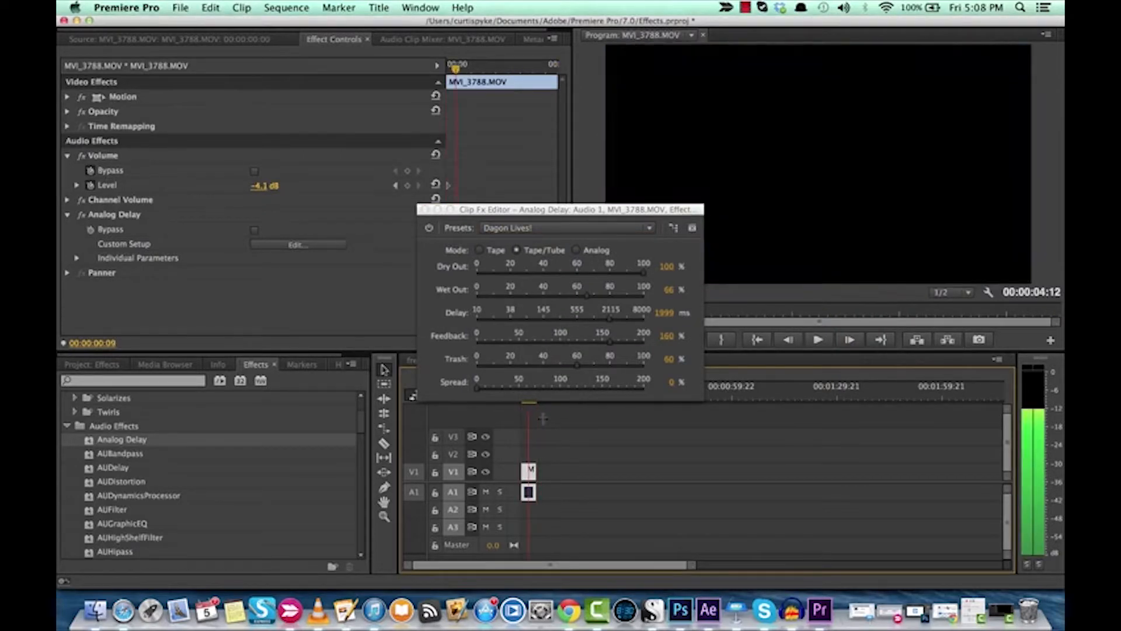
left_click(818, 340)
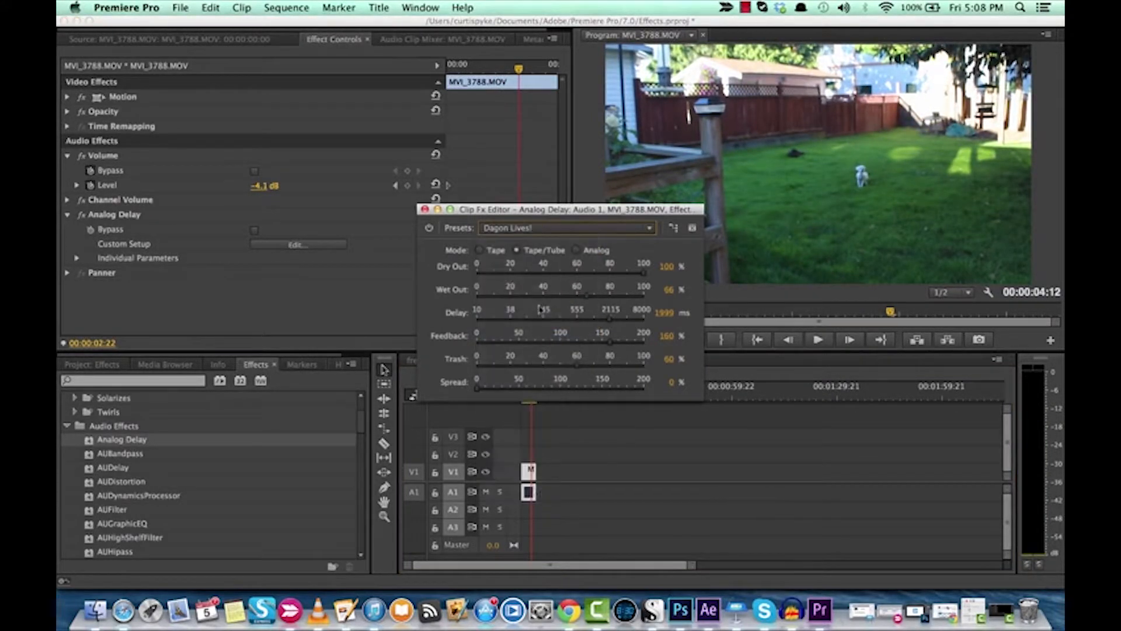
left_click(566, 228)
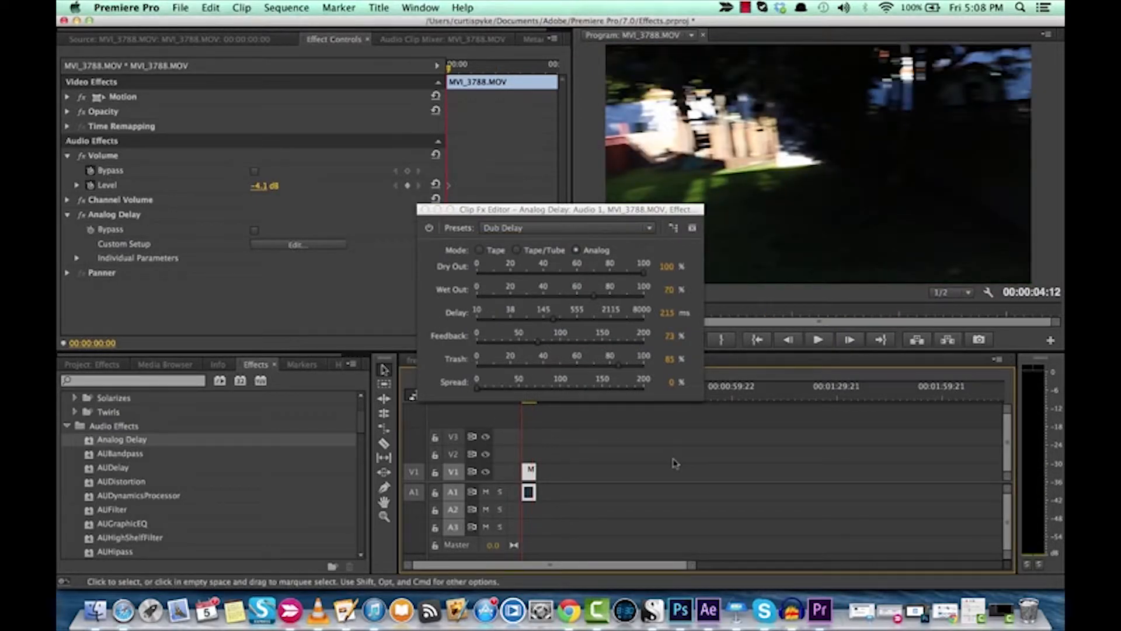
Audition Dub Delay, then apply the Idling Semi preset and listen to it
left_click(818, 340)
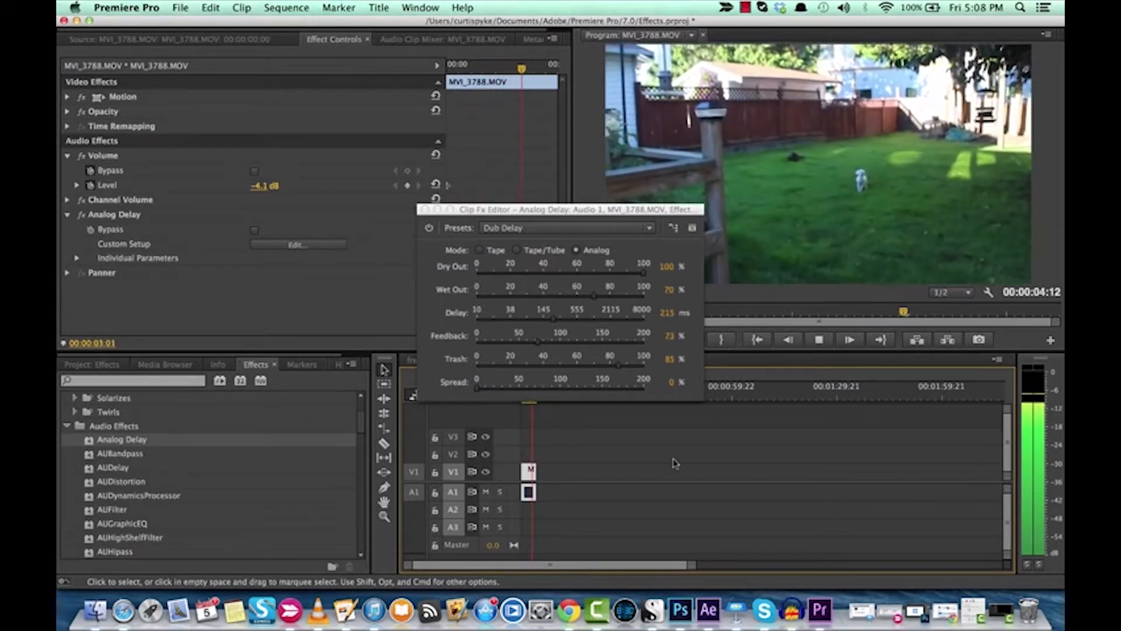
left_click(568, 228)
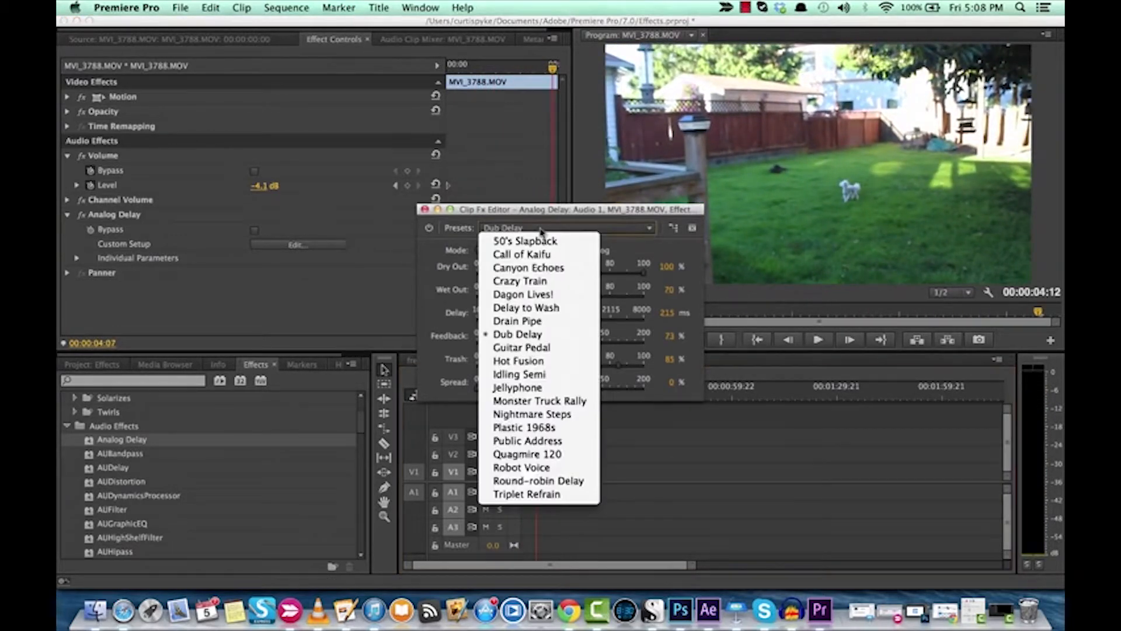
mouse_move(519, 374)
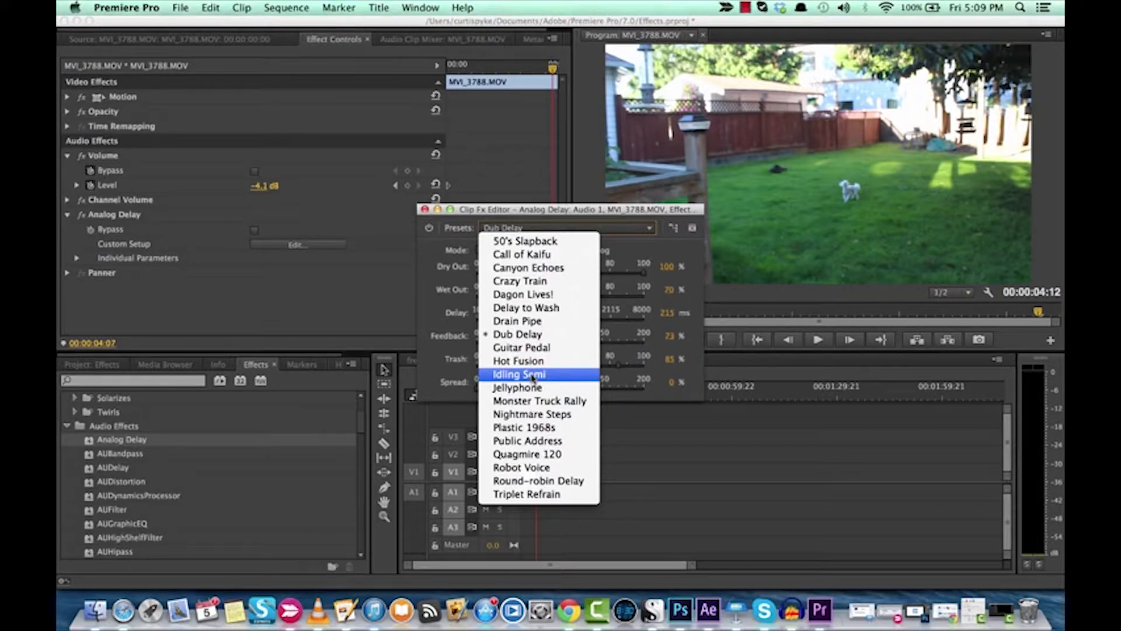
left_click(519, 374)
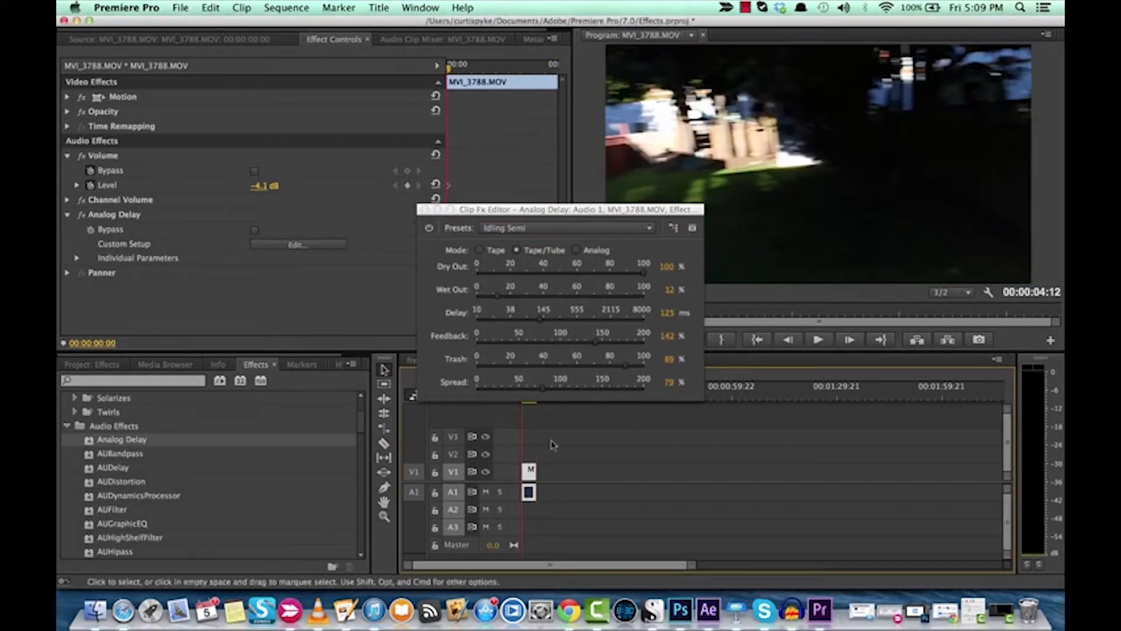
left_click(818, 340)
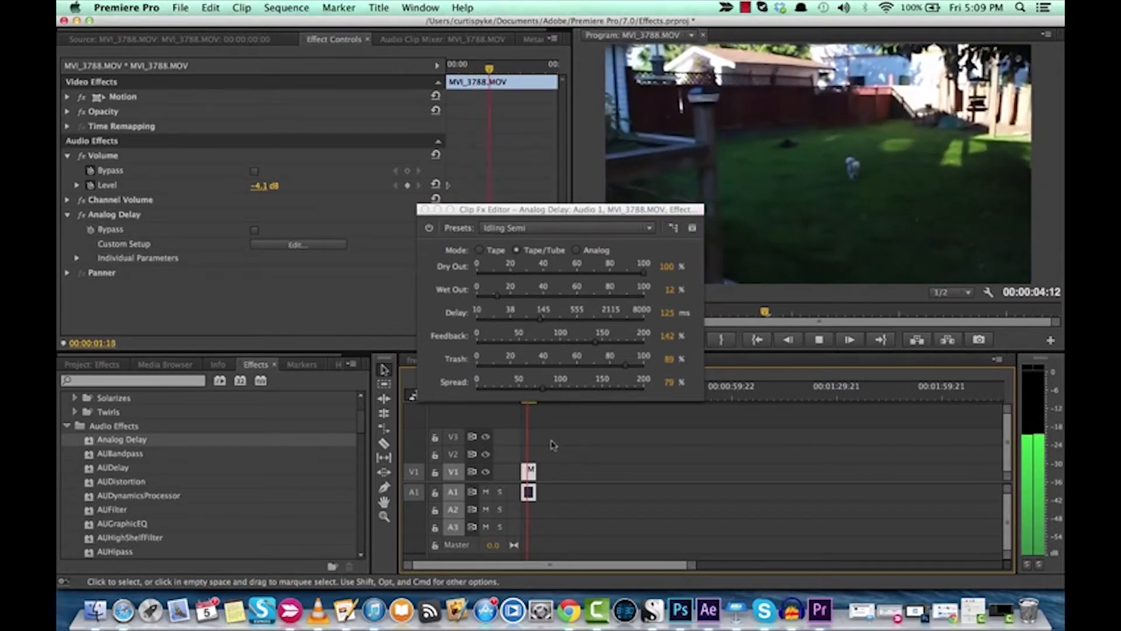
left_click(566, 228)
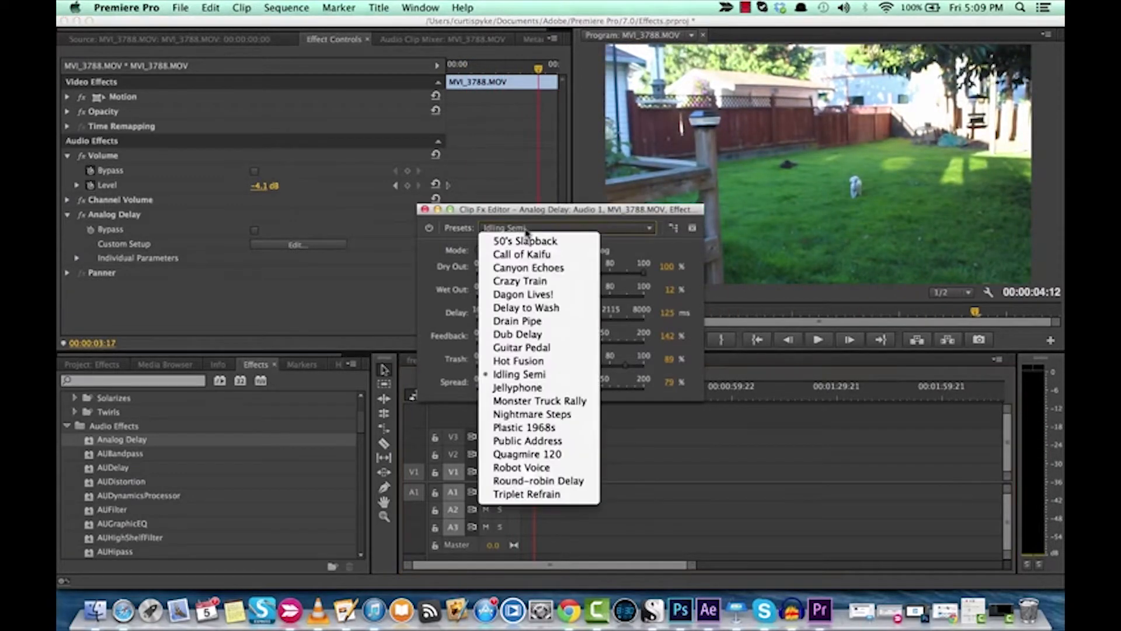
mouse_move(518, 386)
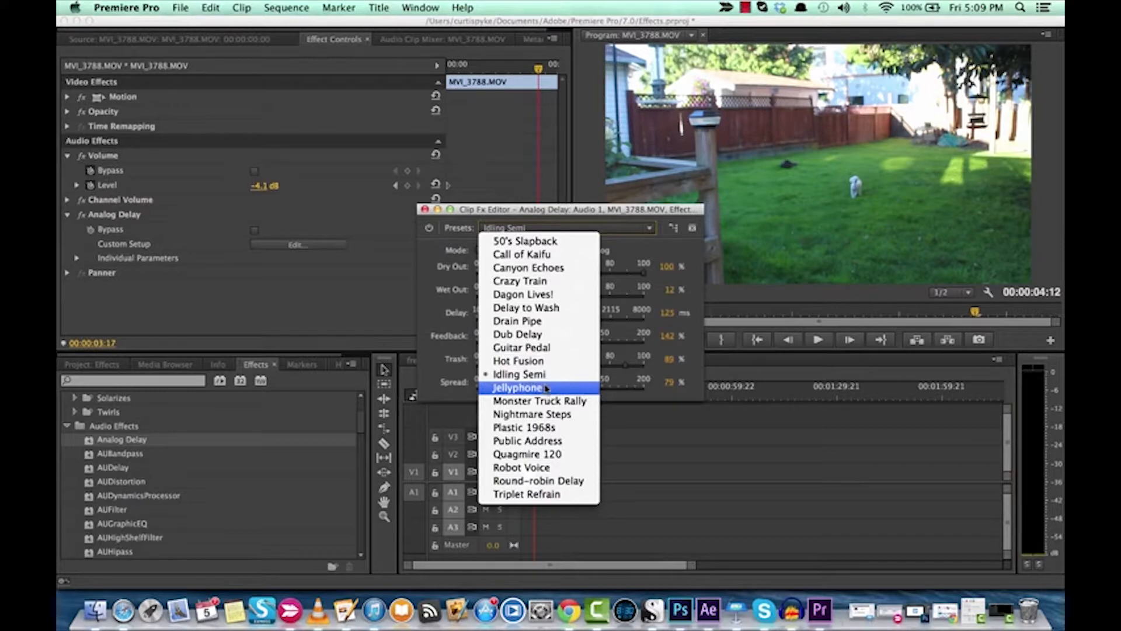
mouse_move(533, 413)
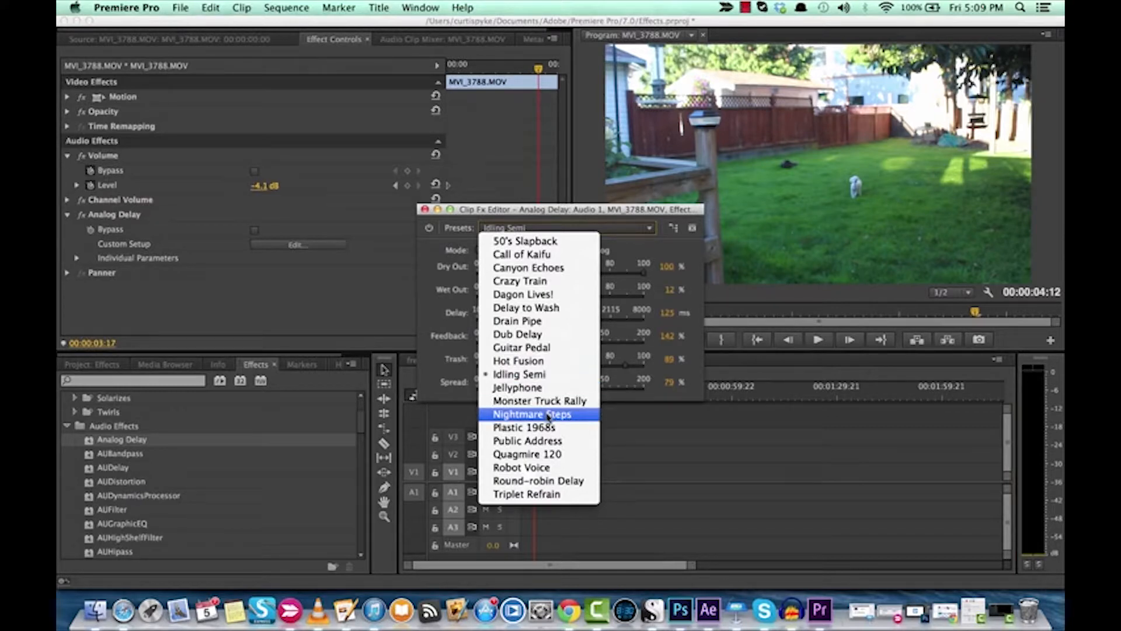
Apply the Nightmare Steps delay preset to the dog clip
left_click(533, 414)
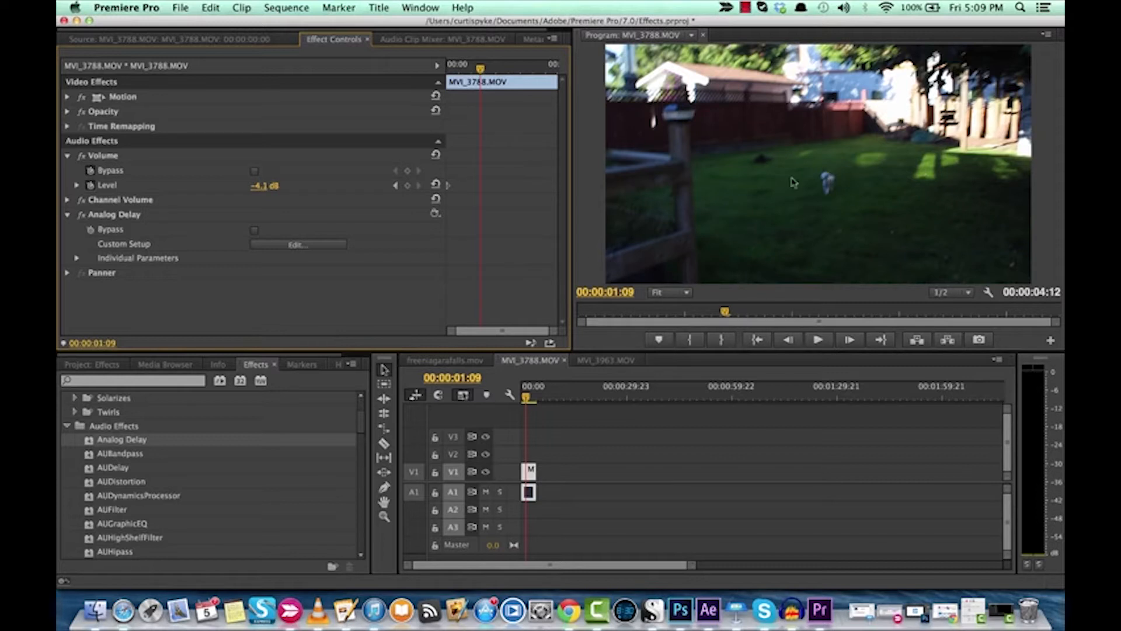
mouse_move(138, 225)
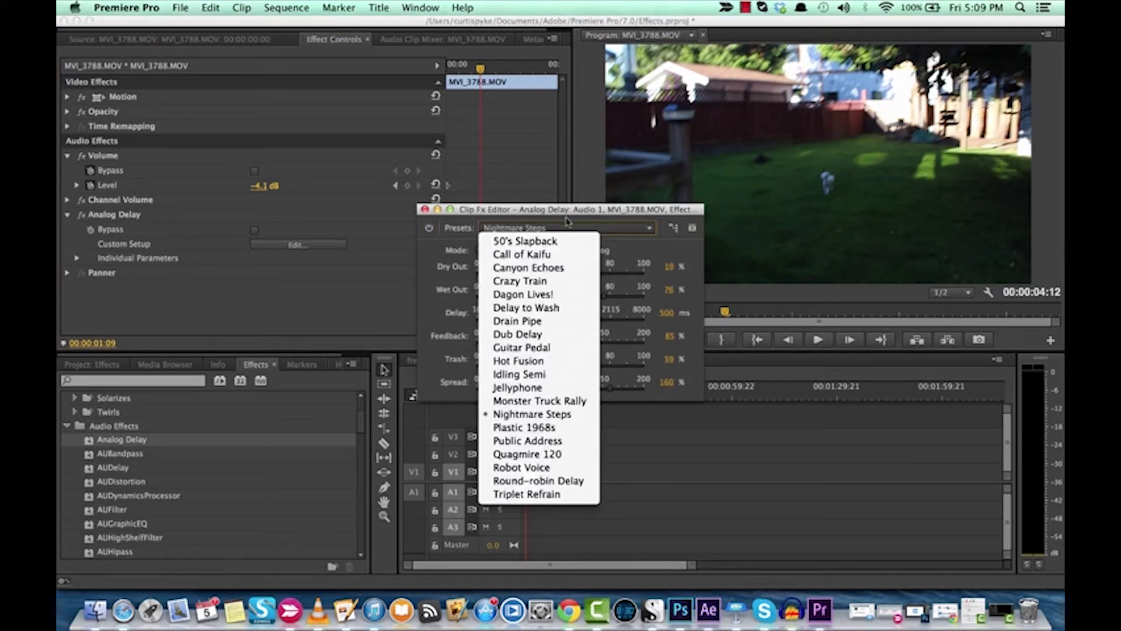
Confirm Nightmare Steps as the Analog Delay preset and dismiss the preset list
left_click(533, 414)
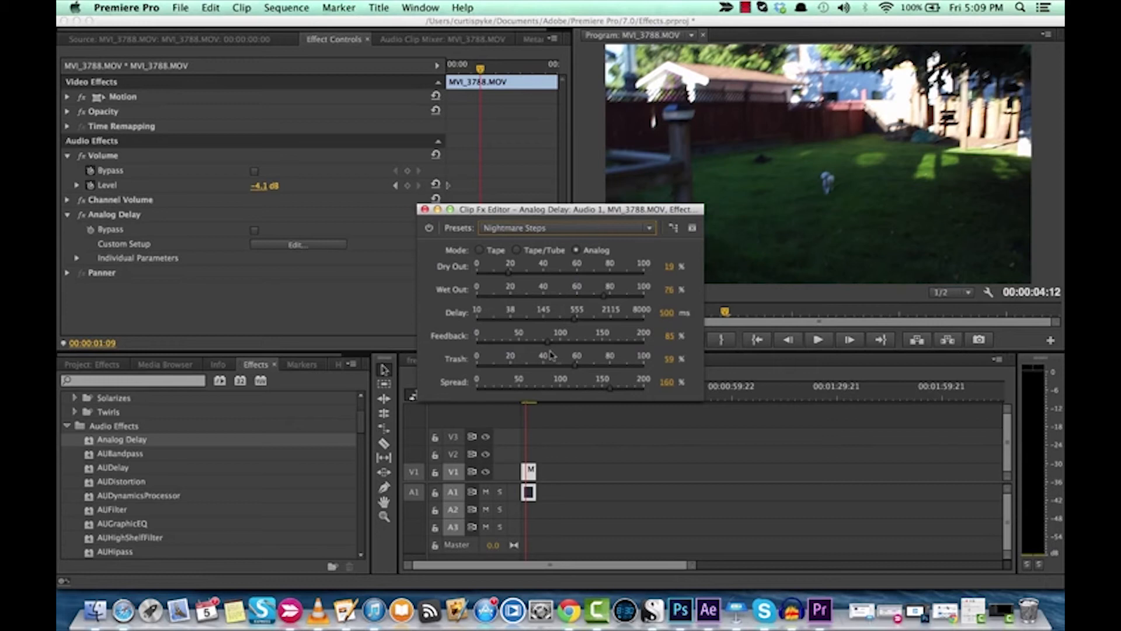
mouse_move(501, 371)
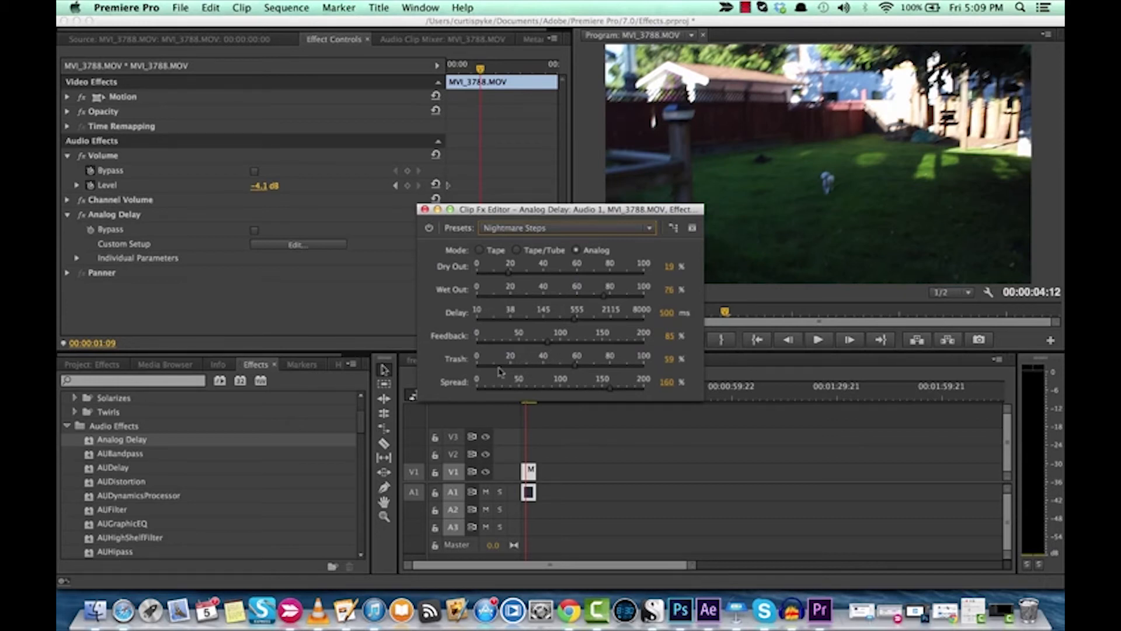
mouse_move(684, 445)
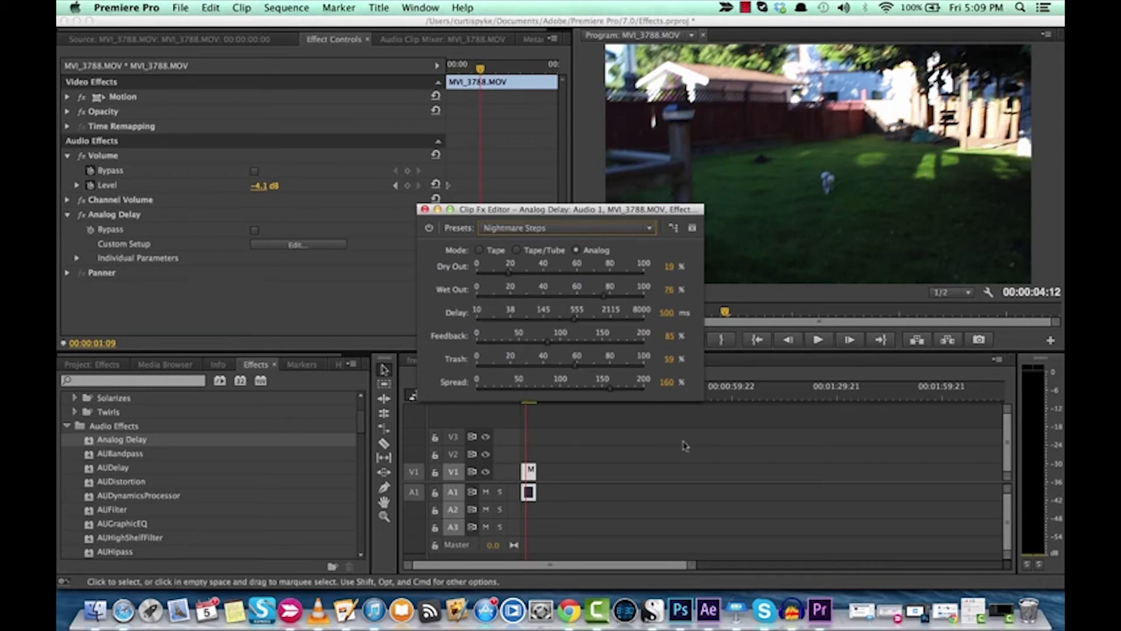